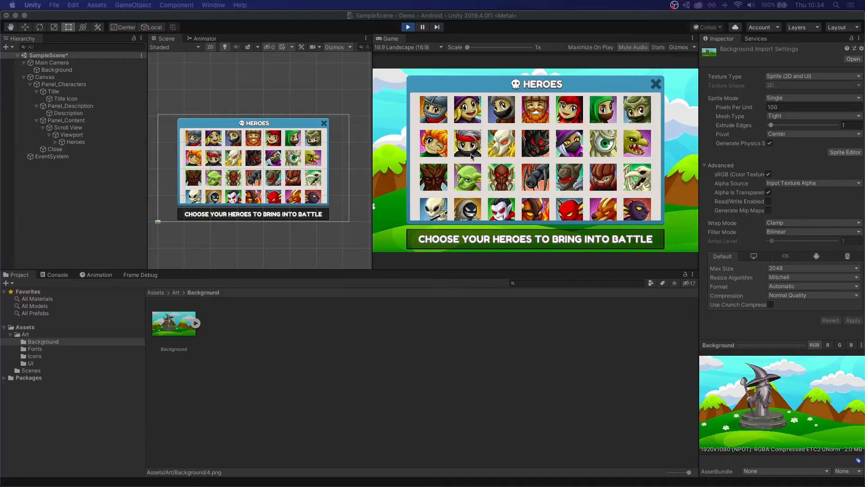
mouse_move(660, 50)
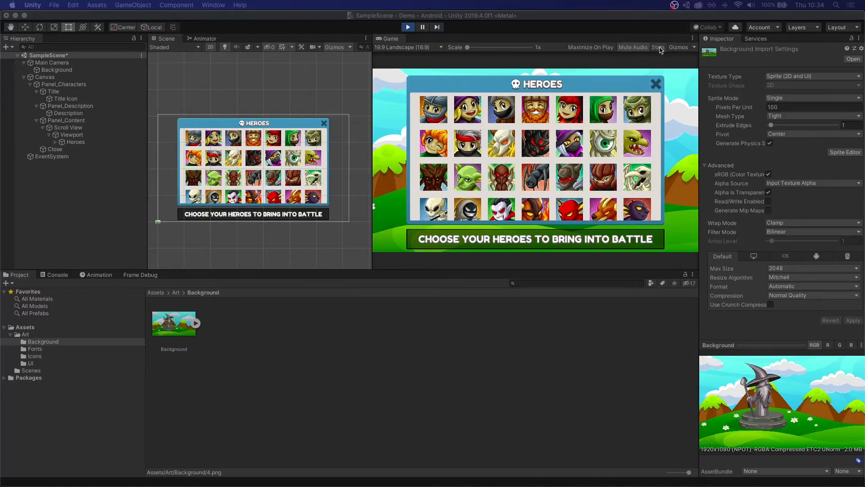
Step: Turn on the Game view Stats overlay to read 46 batches for the Heroes screen
left_click(658, 47)
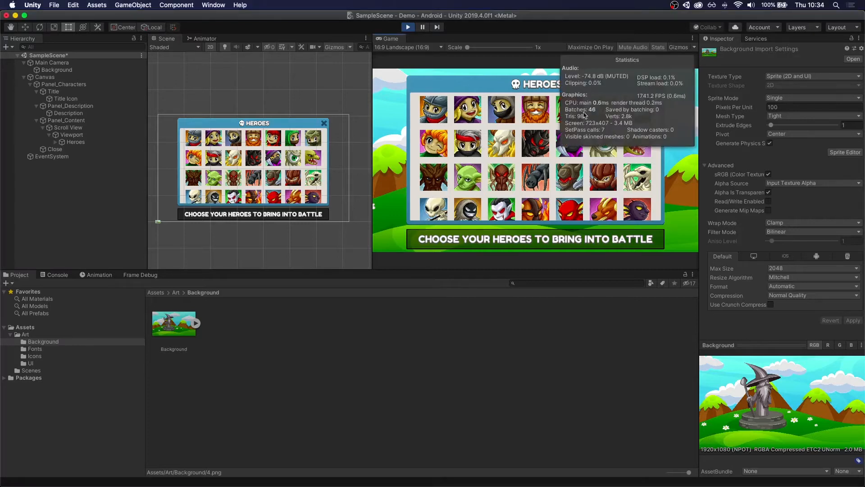
left_click(45, 76)
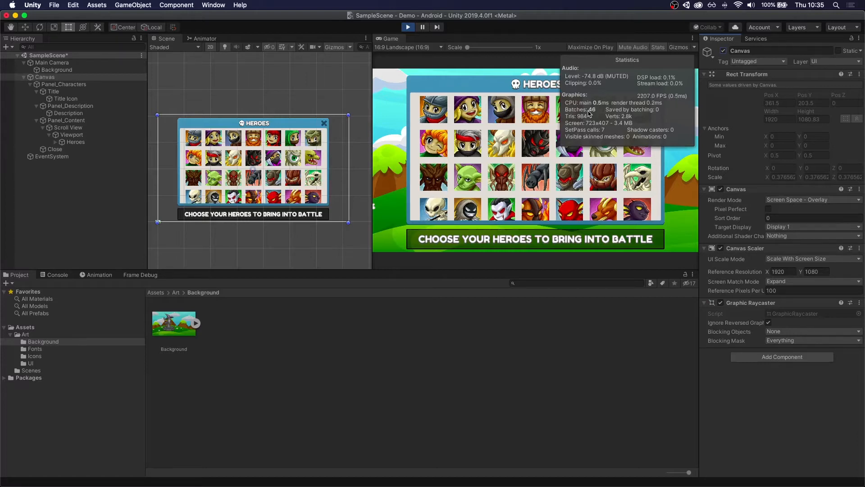
Step: Open the Frame Debugger from Window > Analysis and enable frame capture
left_click(213, 5)
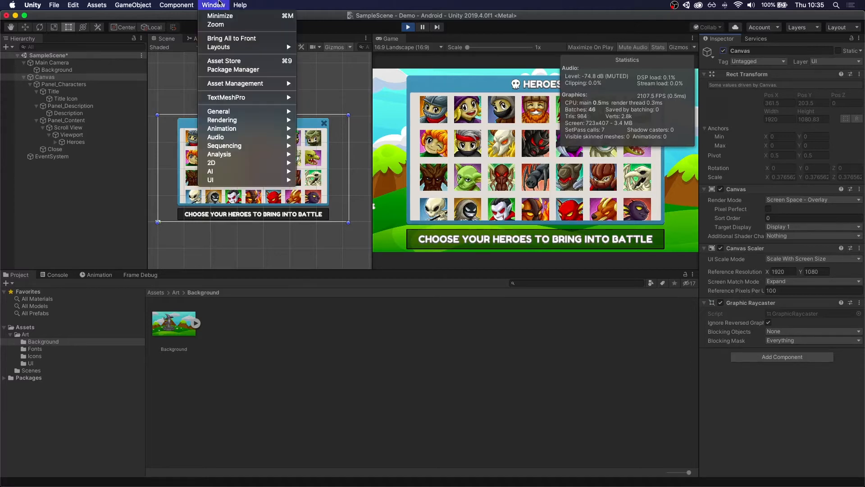
mouse_move(219, 154)
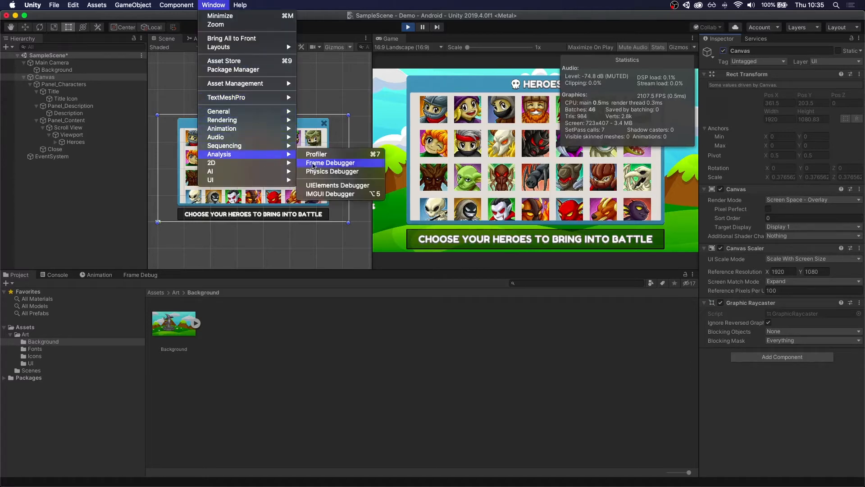
left_click(329, 162)
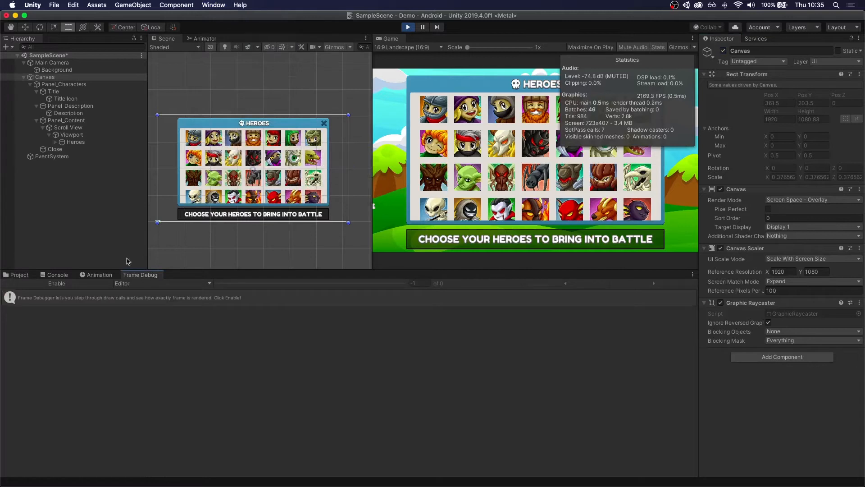
left_click(56, 283)
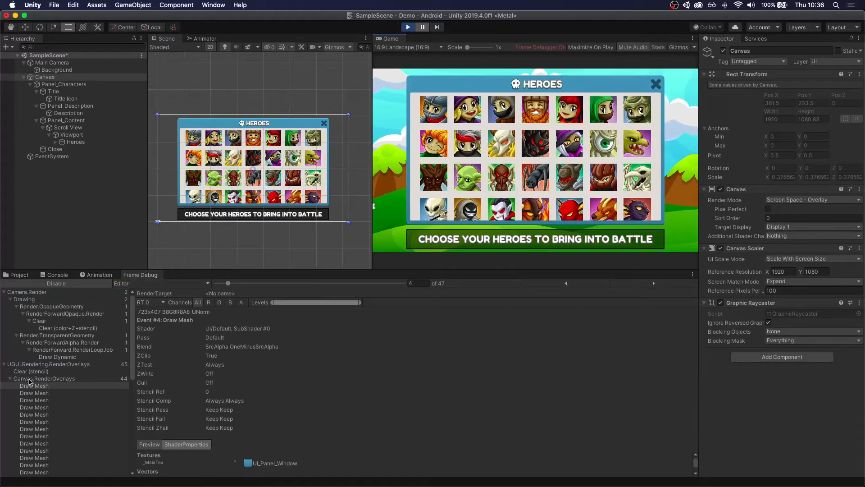
Step: Step through the Heroes frame's draw calls, from the blue panel to the final call
left_click(33, 392)
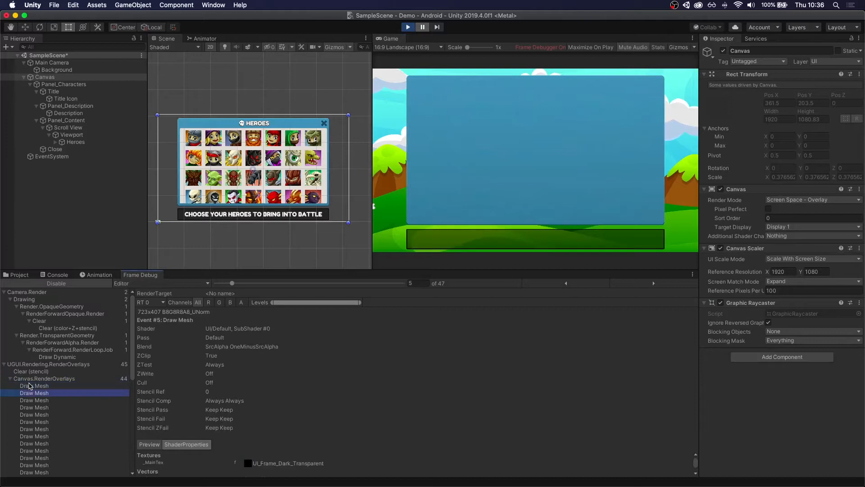
left_click(566, 282)
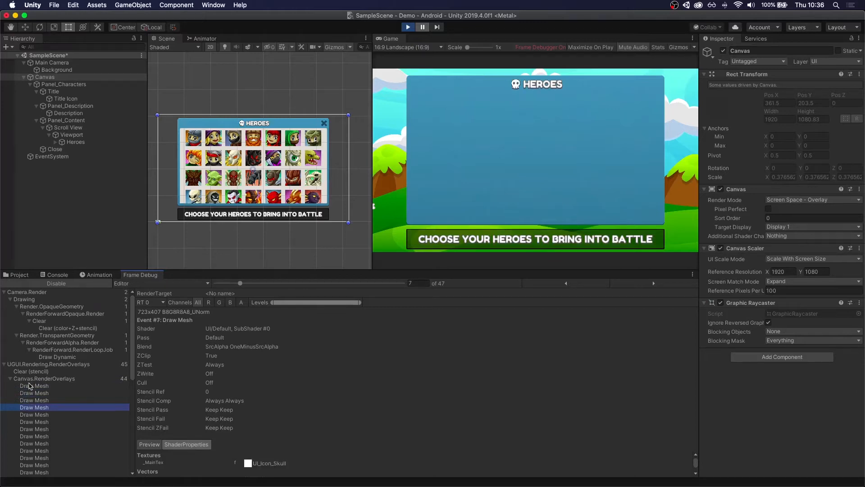
left_click(34, 414)
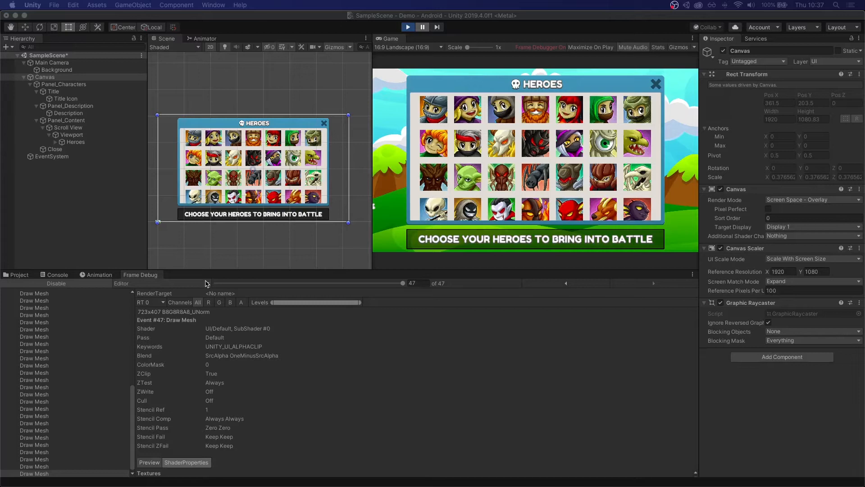
mouse_move(321, 118)
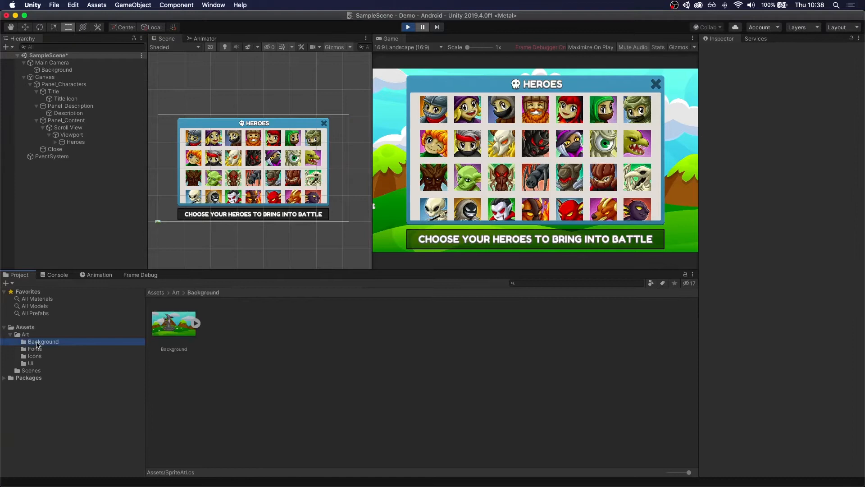
Step: Add a SpriteAtlas folder under Assets and create the Icons sprite atlas inside it
left_click(24, 327)
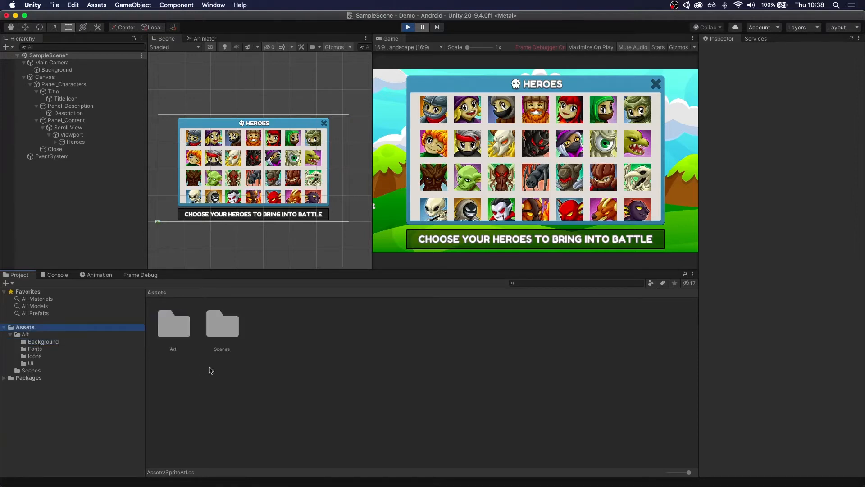
right_click(211, 370)
type("SpriteAtlas")
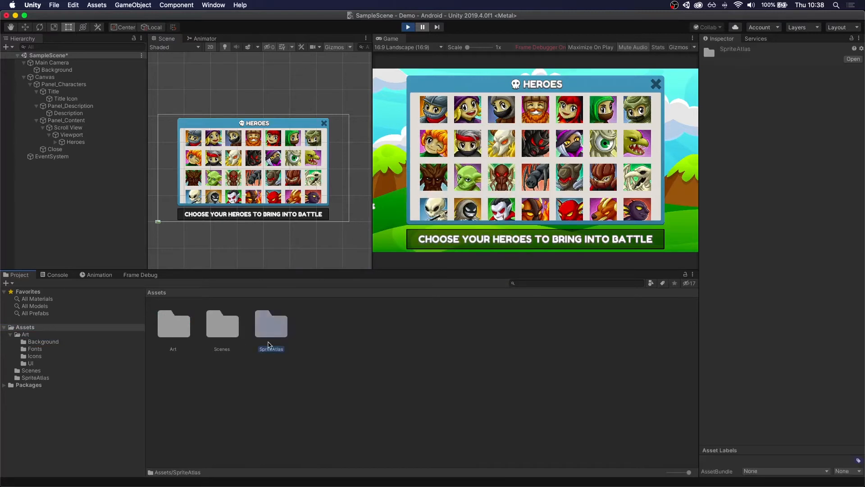
right_click(270, 345)
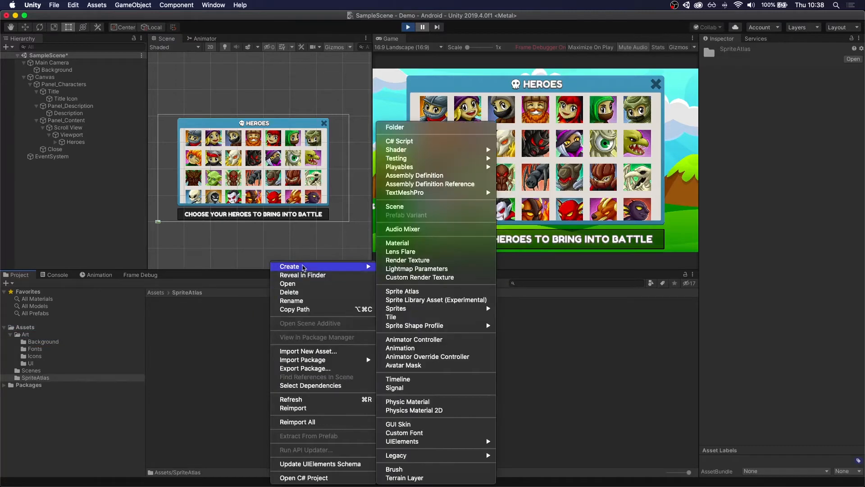
left_click(402, 291)
type("Icons")
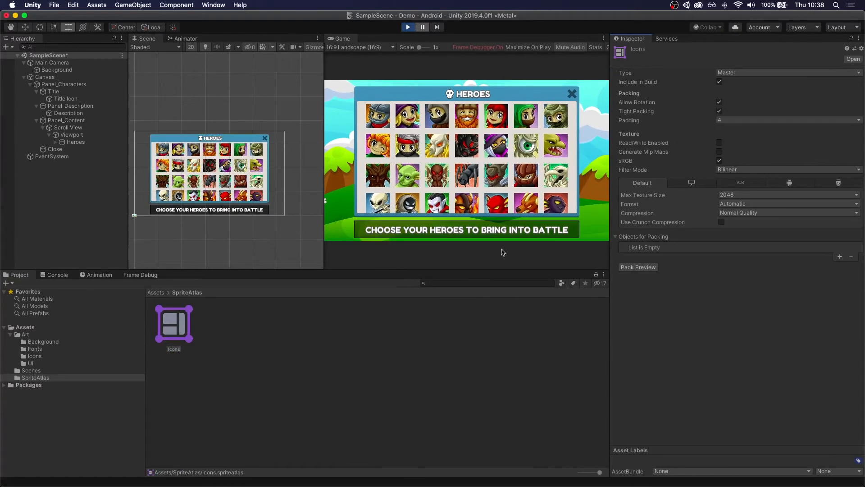
Step: Replace individual icon sprites with the Art/Icons folder in Objects for Packing, then Pack Preview
left_click(33, 355)
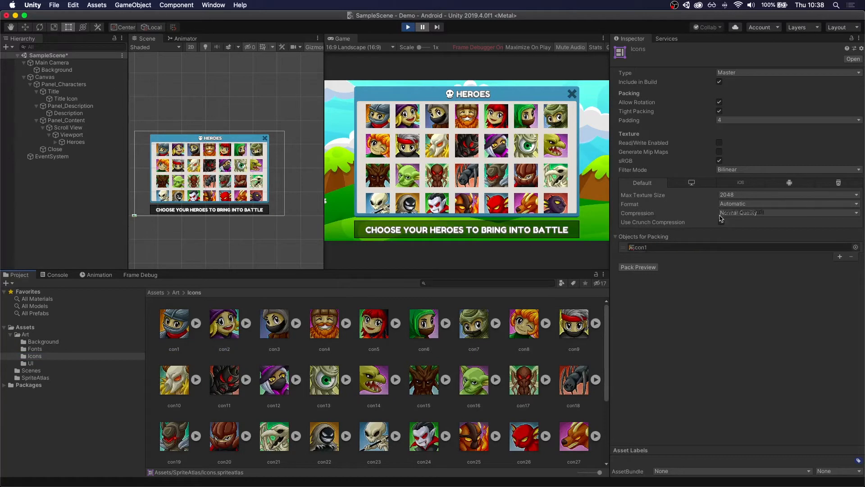
left_click(839, 257)
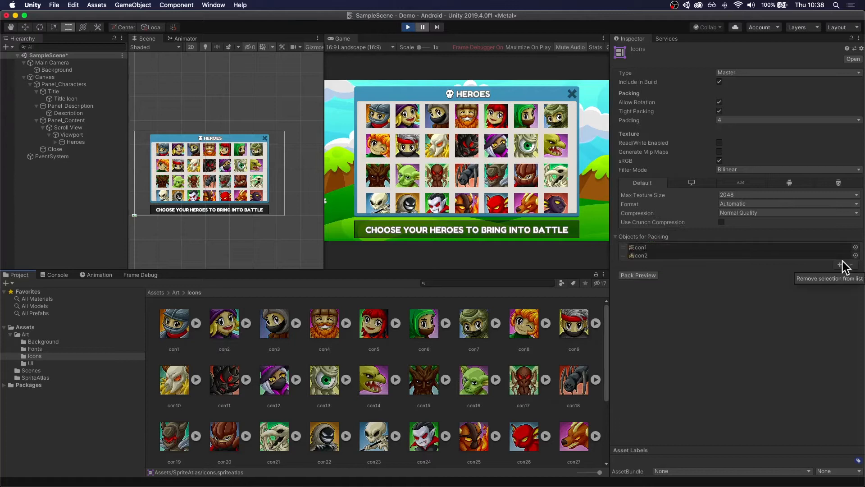
left_click(850, 264)
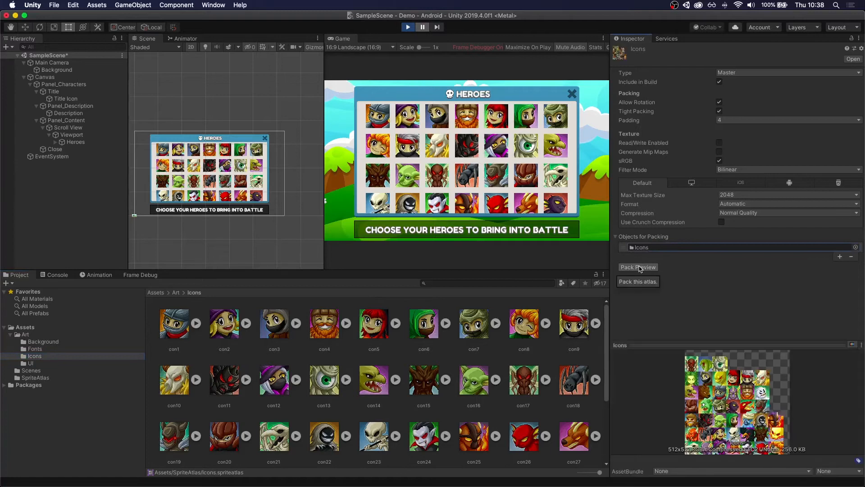
left_click(638, 266)
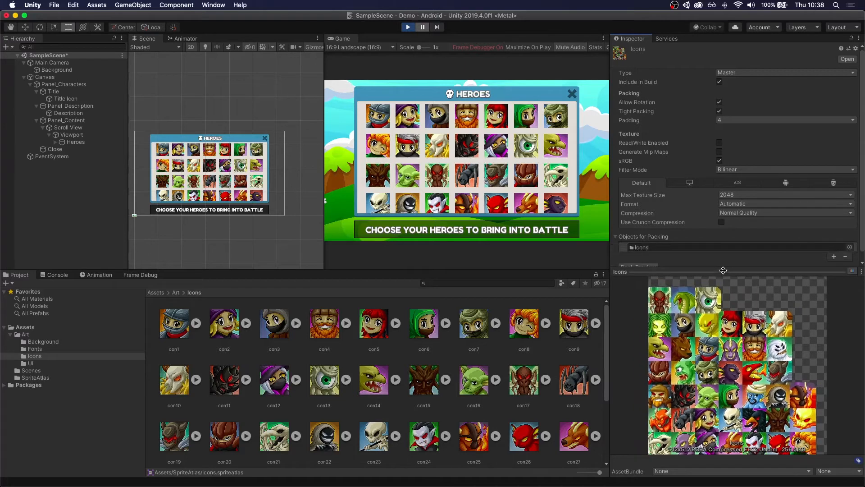
Step: Uncheck Allow Rotation and Tight Packing on the Icons atlas and repack with Pack Preview
left_click(638, 267)
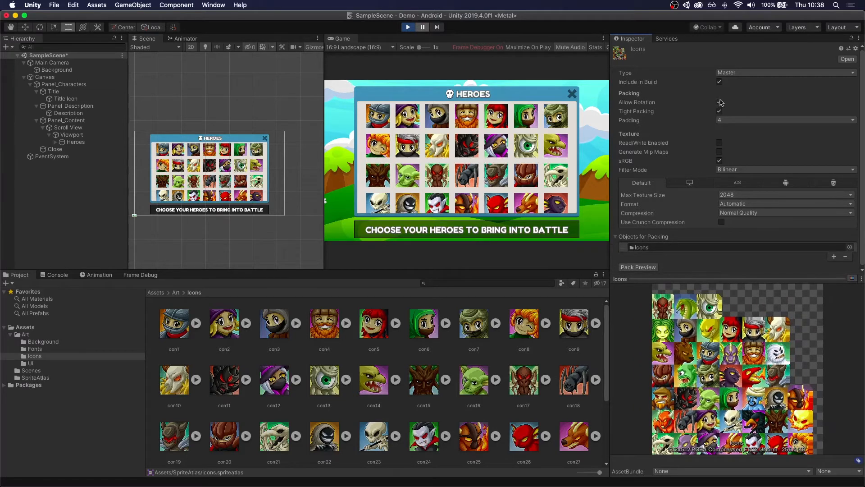
left_click(719, 111)
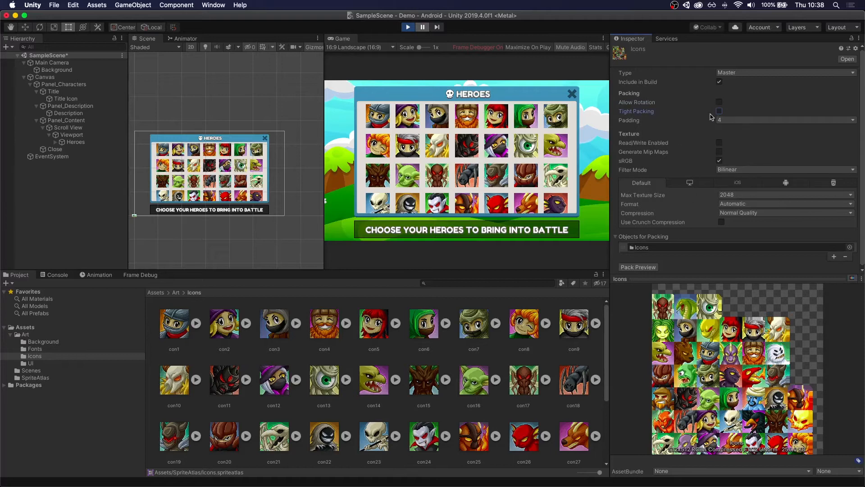
mouse_move(652, 104)
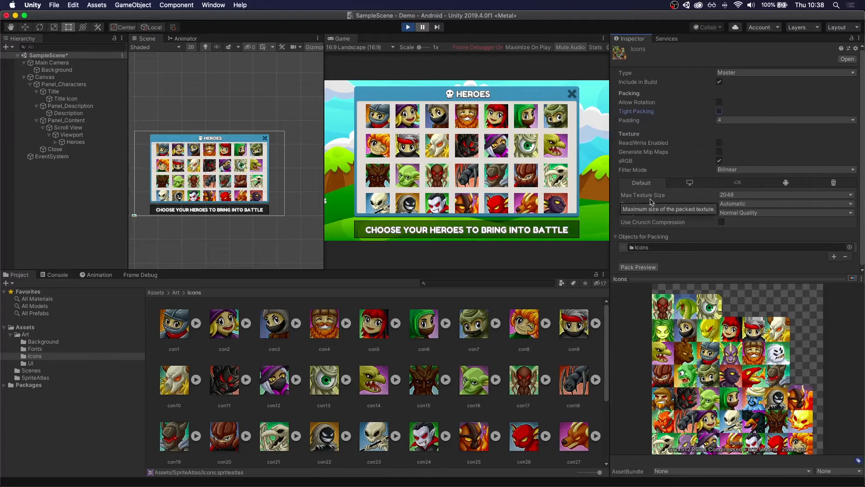
left_click(638, 267)
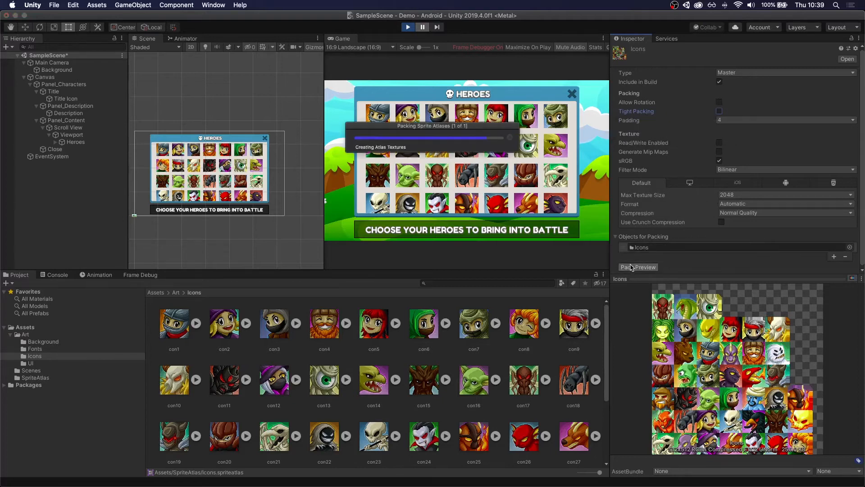
left_click(638, 267)
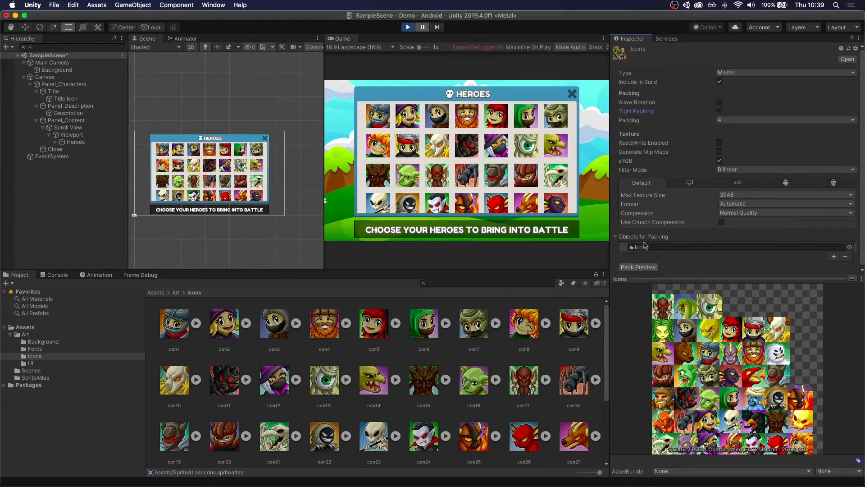
left_click(35, 378)
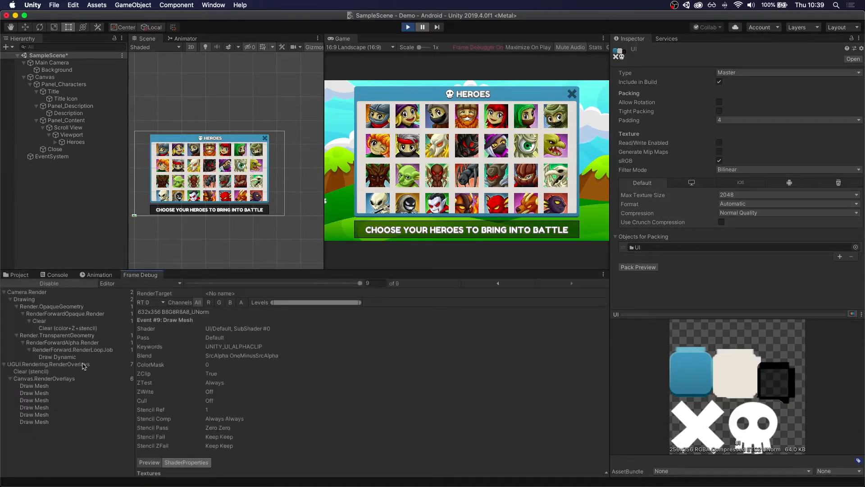
Step: Step through the Heroes frame's 9 draw calls, from UI panel to final call, then exit Play mode
left_click(34, 386)
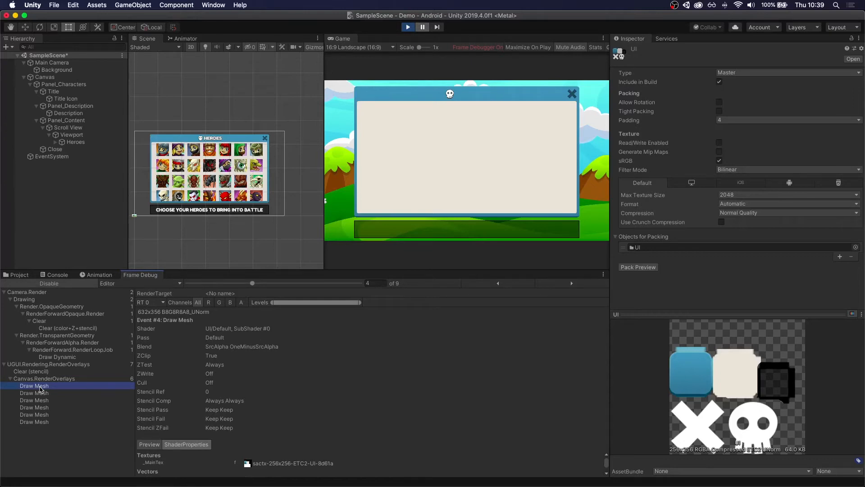
left_click(34, 392)
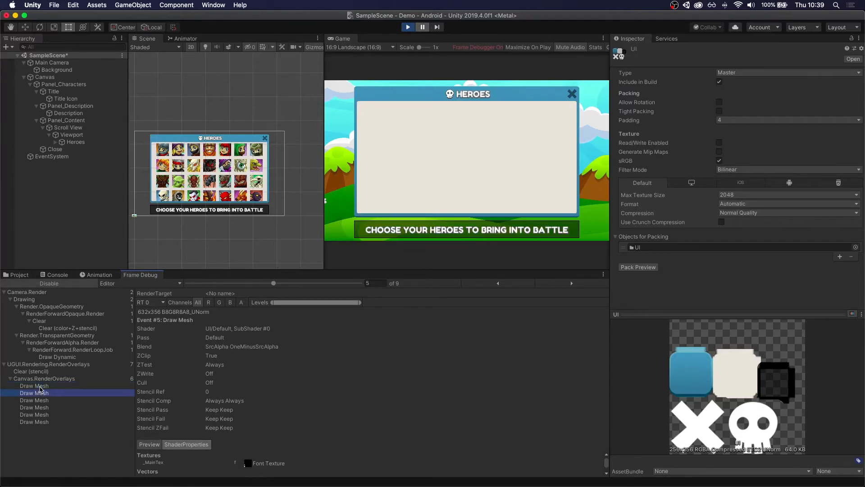
left_click(33, 400)
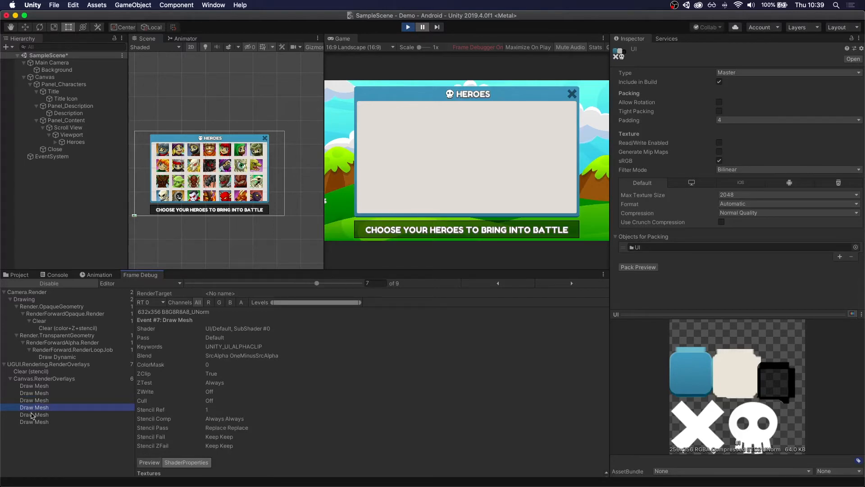
left_click(34, 414)
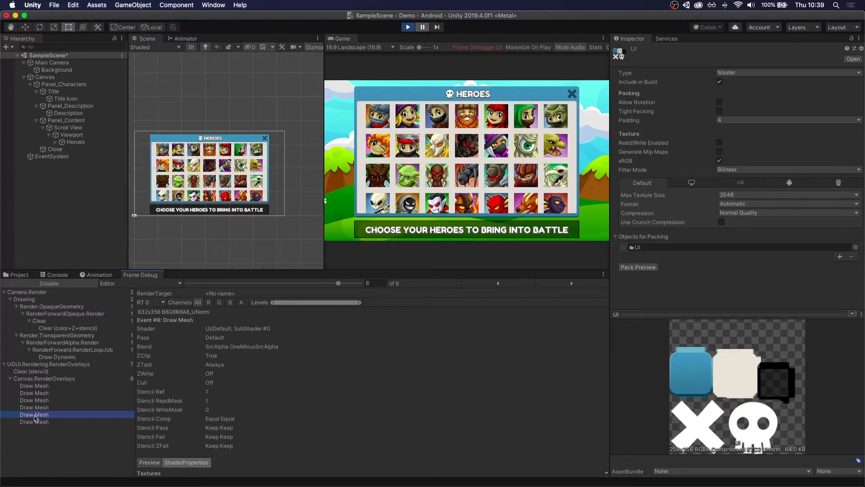
left_click(34, 421)
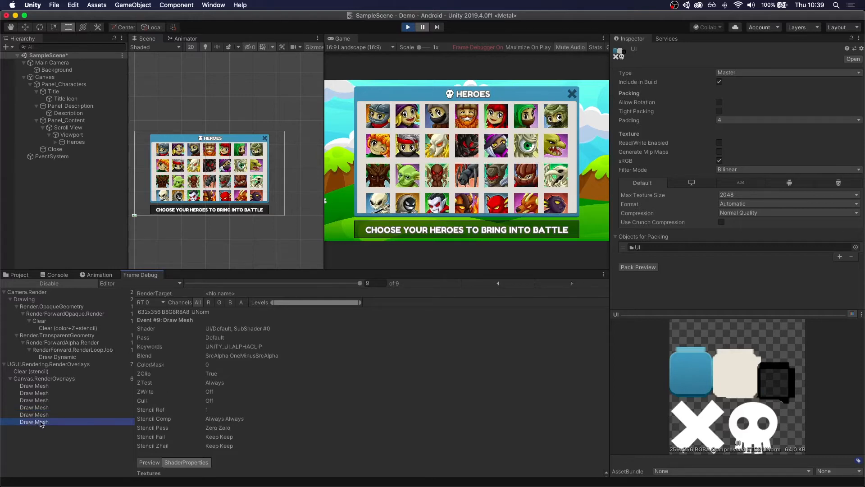
left_click(595, 47)
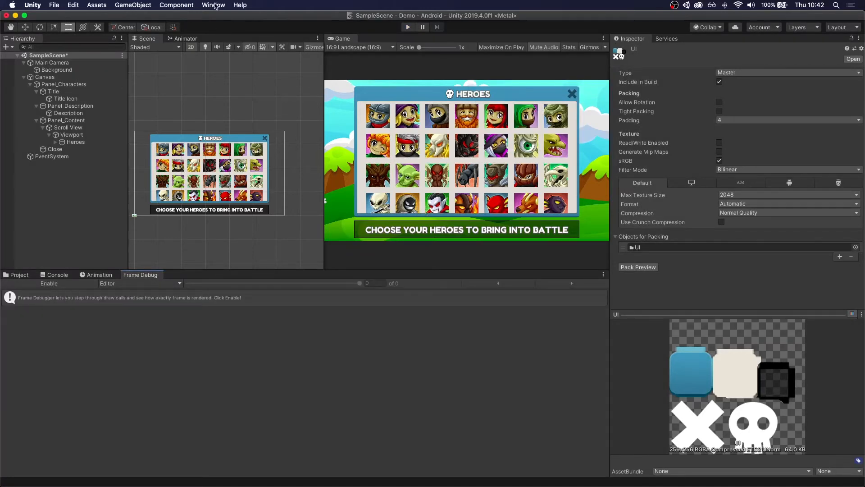
Step: Open the Profiler, disable CPU, Memory and Video modules, and enable UI and UIDetails
left_click(213, 5)
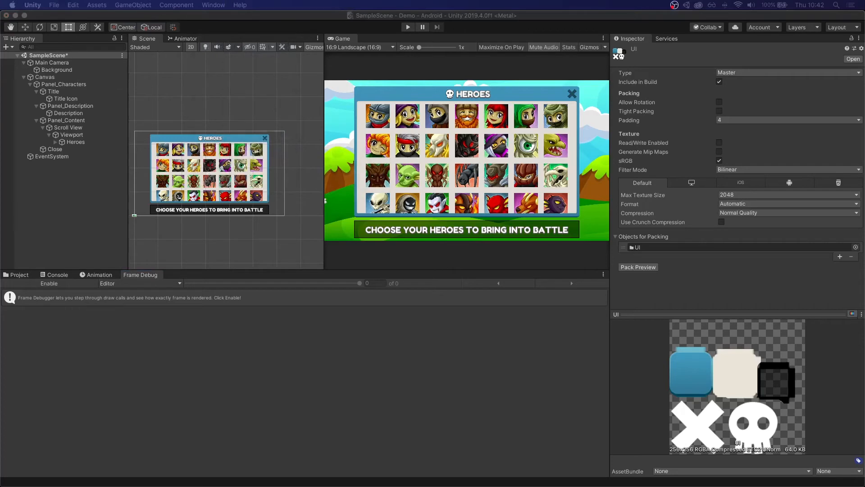
left_click(183, 274)
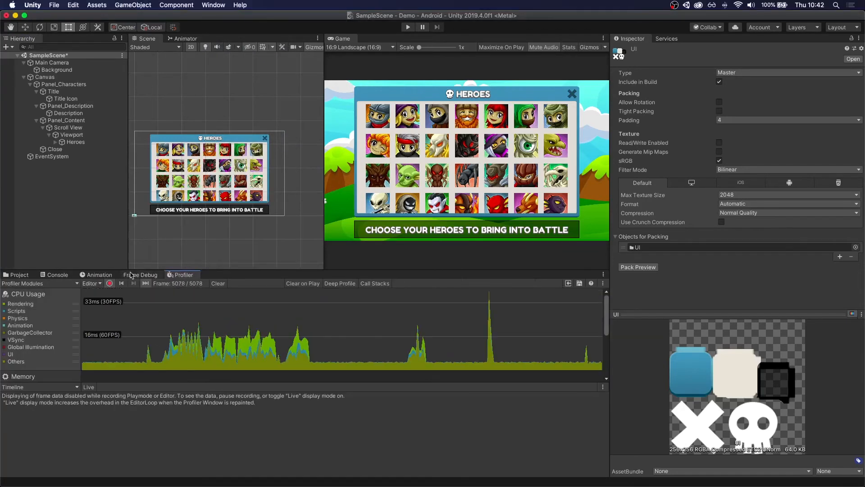
left_click(40, 283)
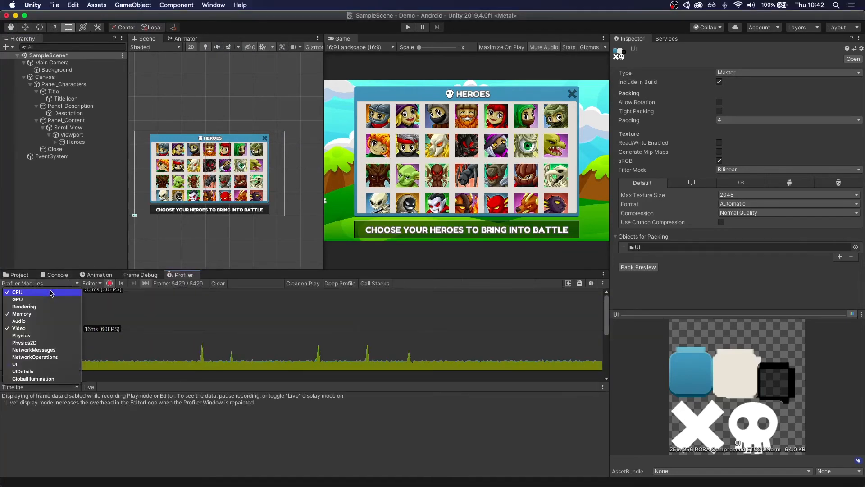
left_click(17, 299)
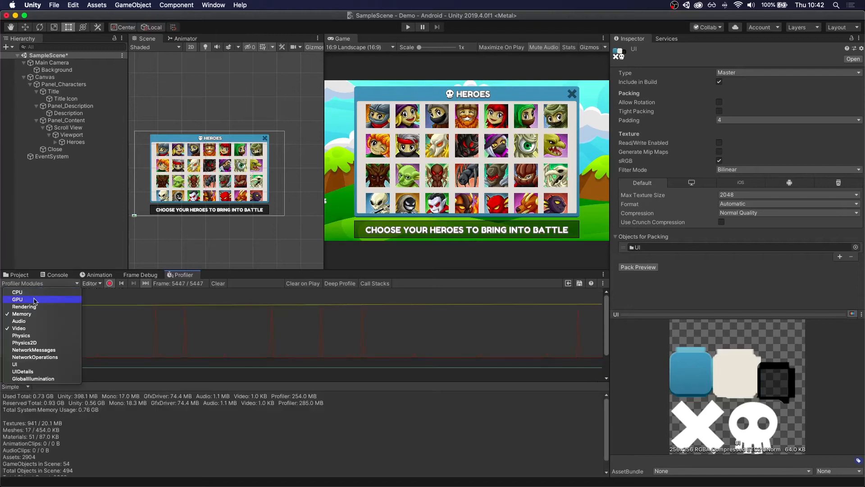
left_click(19, 328)
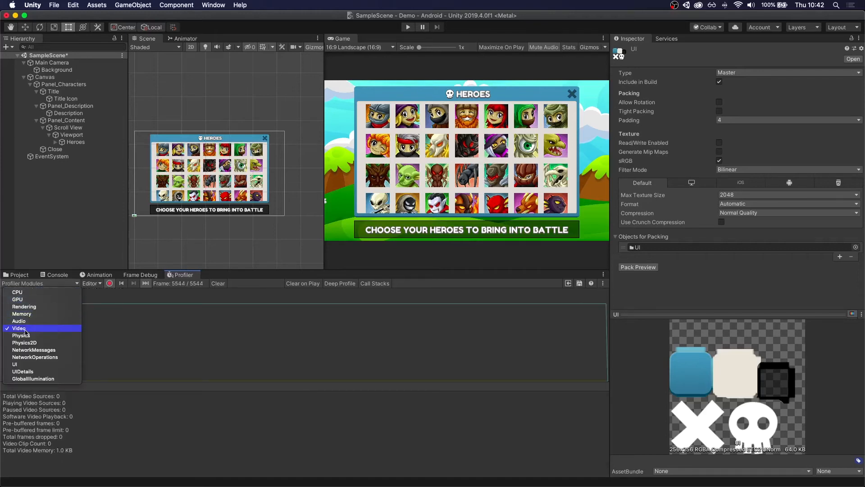
left_click(15, 364)
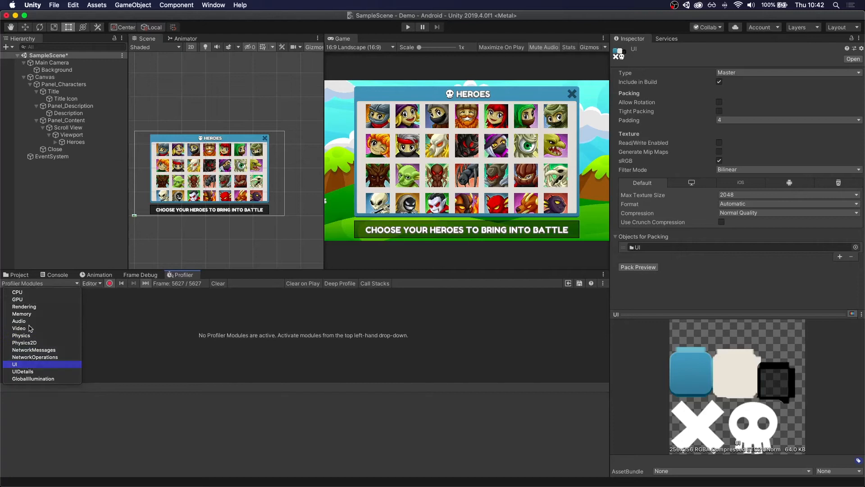
left_click(14, 364)
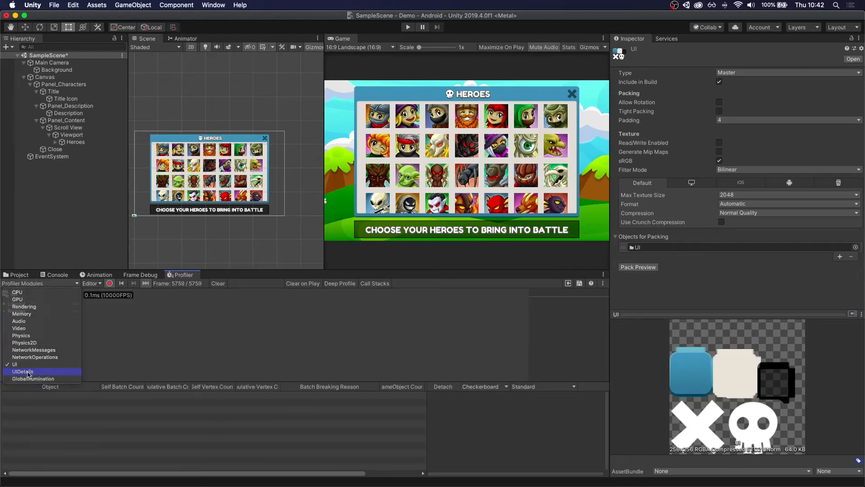
left_click(23, 371)
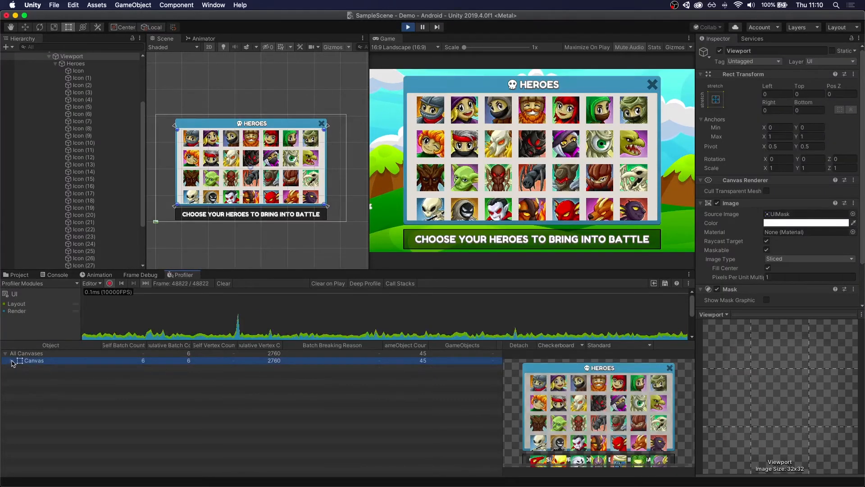
Step: Expand the Canvas in UI Details and preview the contents of Batch 1 and another batch
left_click(10, 360)
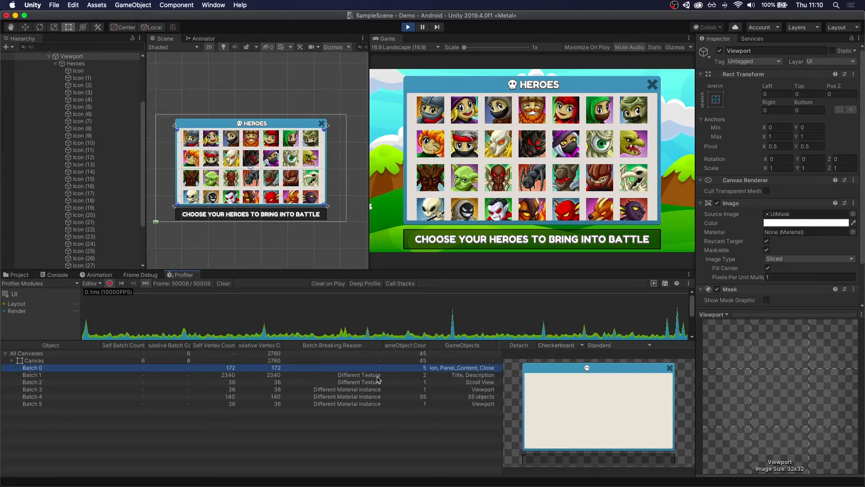
left_click(31, 374)
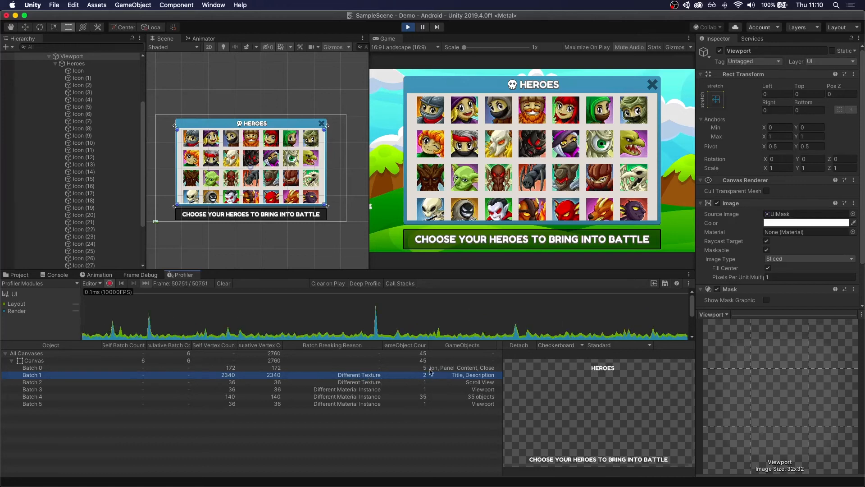
left_click(32, 382)
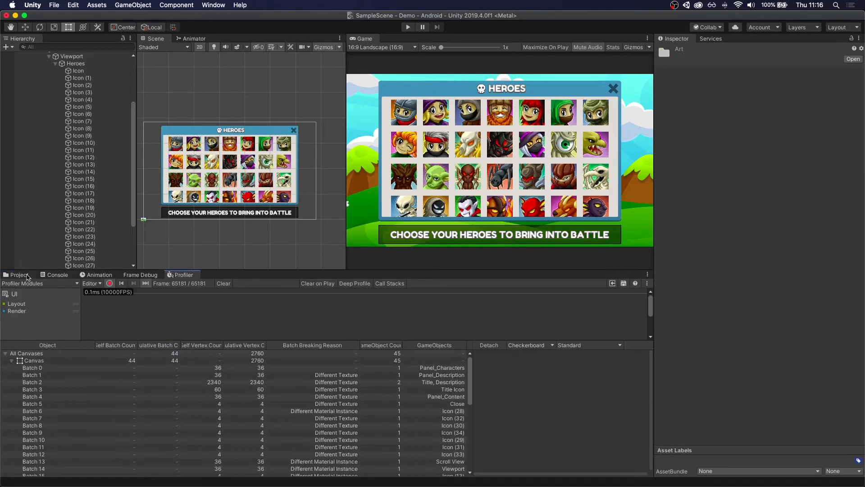
Step: Select the Icons atlas in SpriteAtlas and enable crunch compression with quality 100
left_click(19, 274)
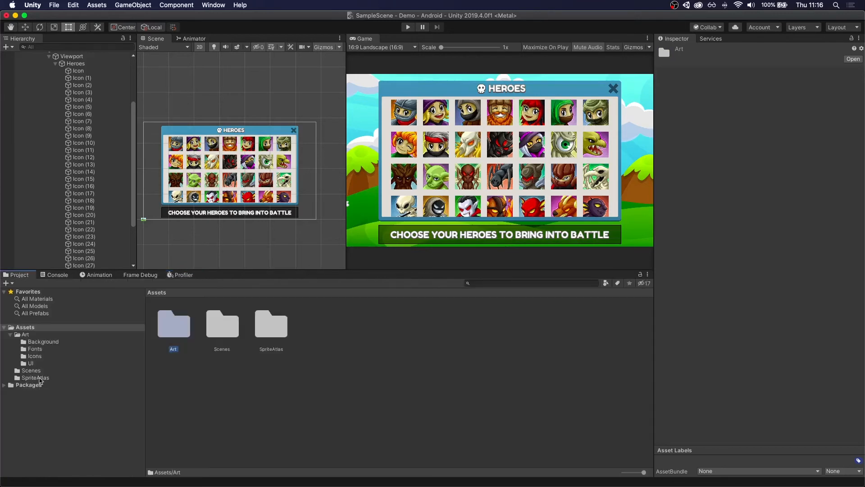
double_click(35, 378)
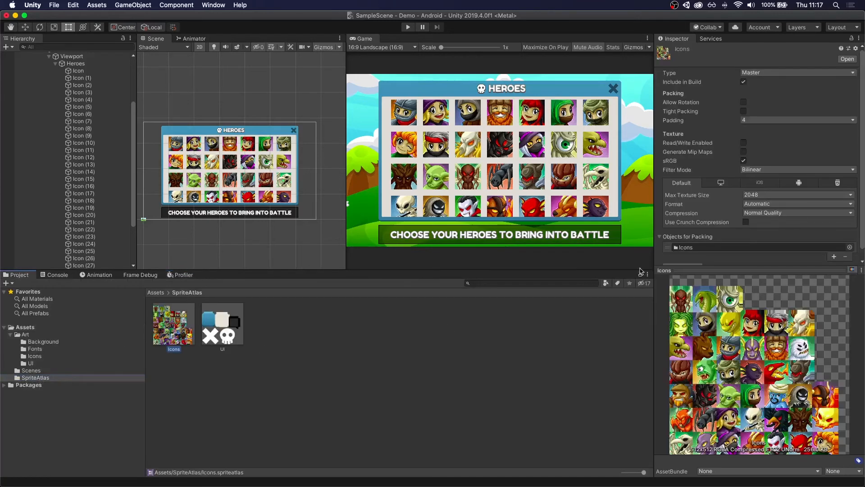
left_click(744, 221)
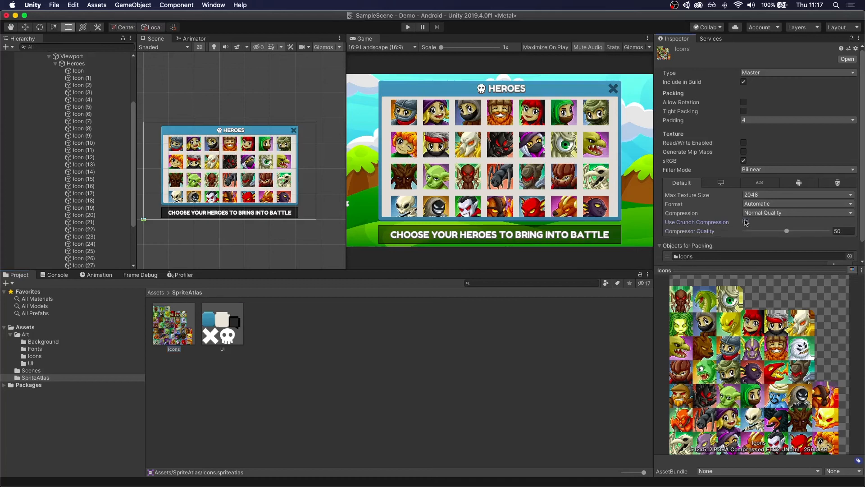
left_click(745, 221)
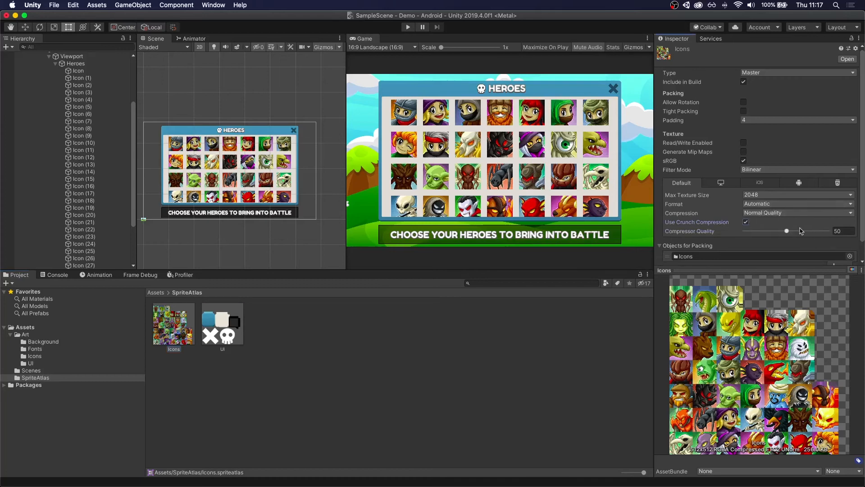
left_click_drag(786, 230, 828, 212)
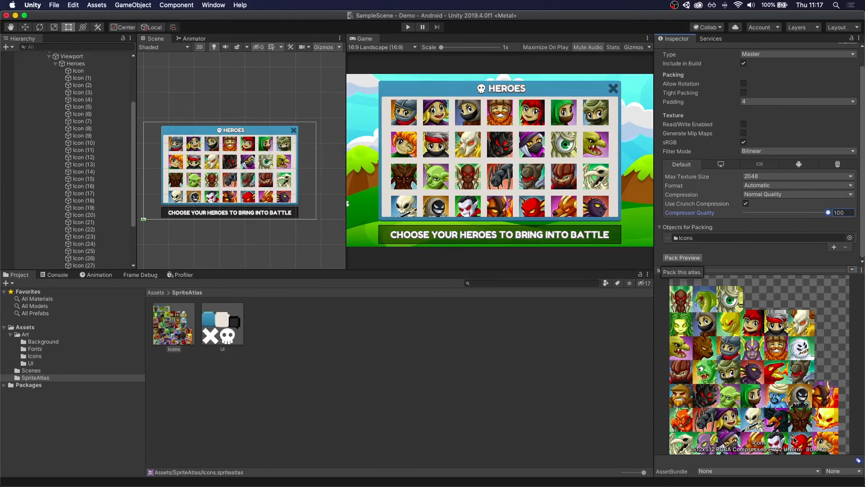
Step: Select the UI atlas and enable Use Crunch Compression at quality 100
left_click(222, 324)
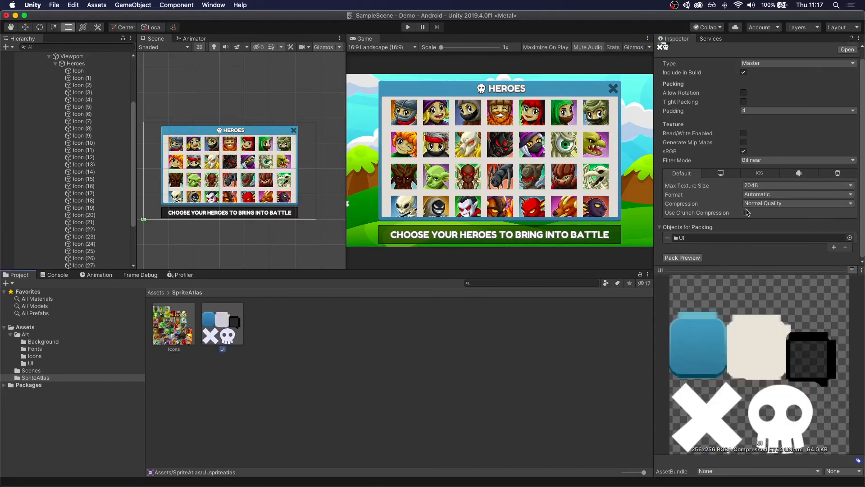
left_click(744, 212)
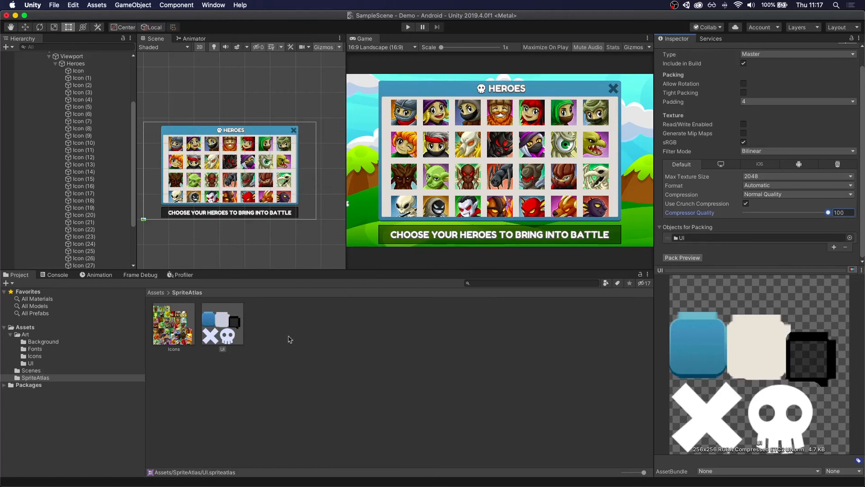
mouse_move(299, 269)
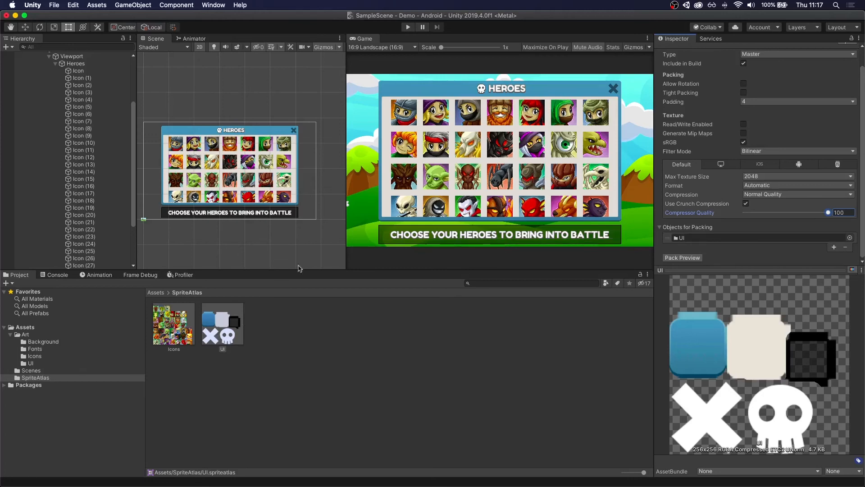
mouse_move(682, 213)
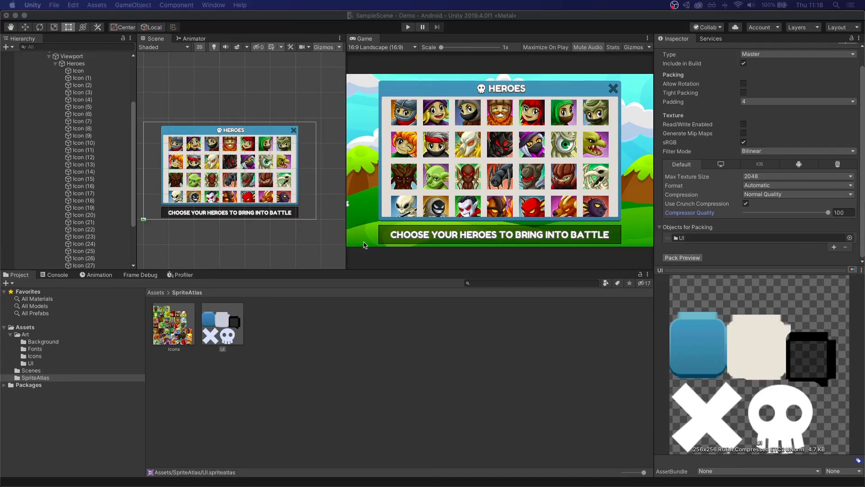
mouse_move(225, 437)
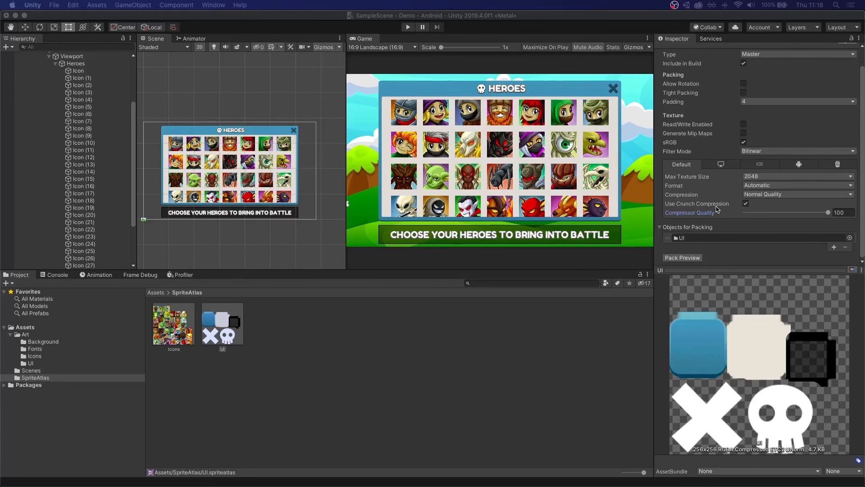
mouse_move(699, 215)
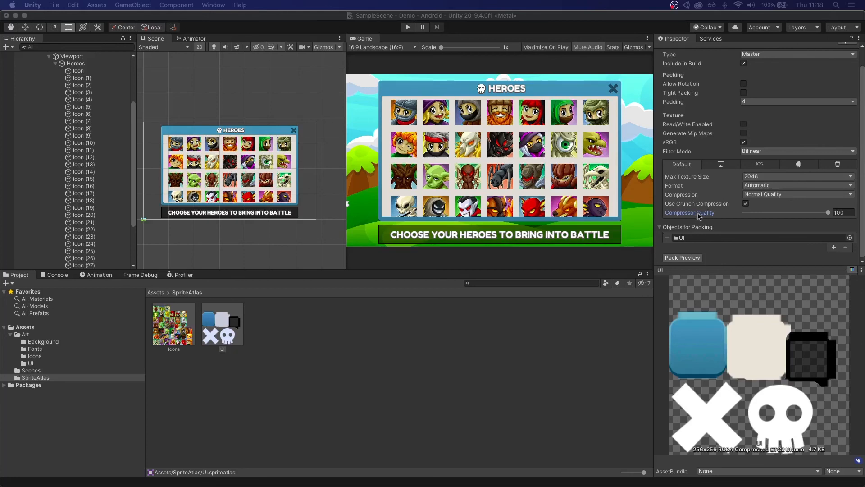
mouse_move(171, 282)
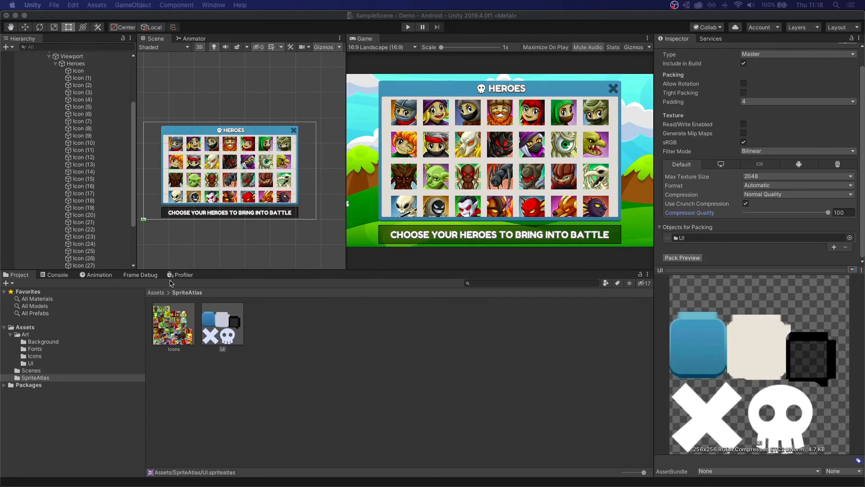
mouse_move(203, 302)
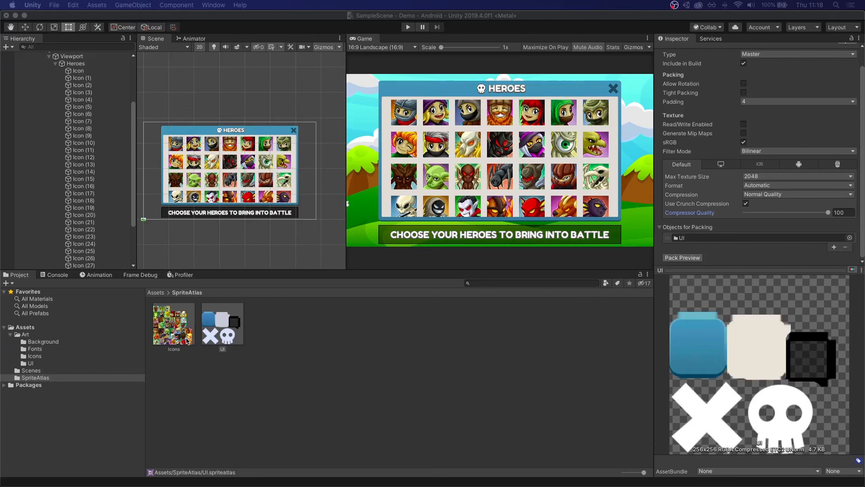
mouse_move(190, 343)
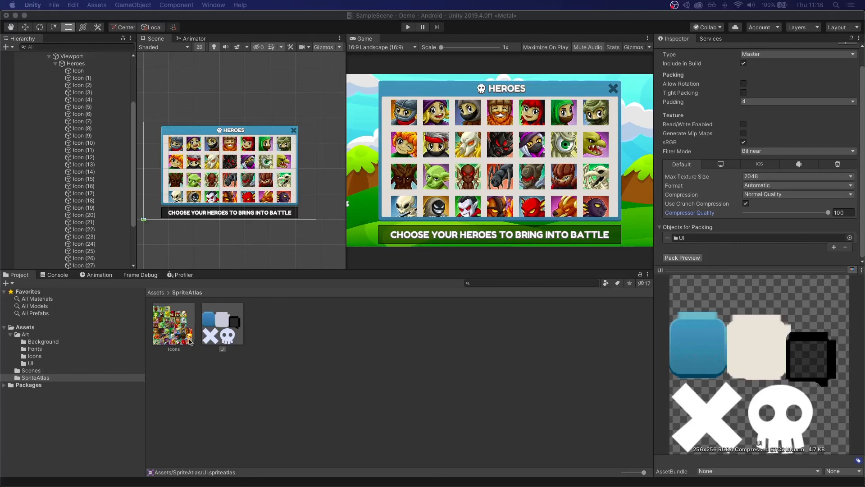